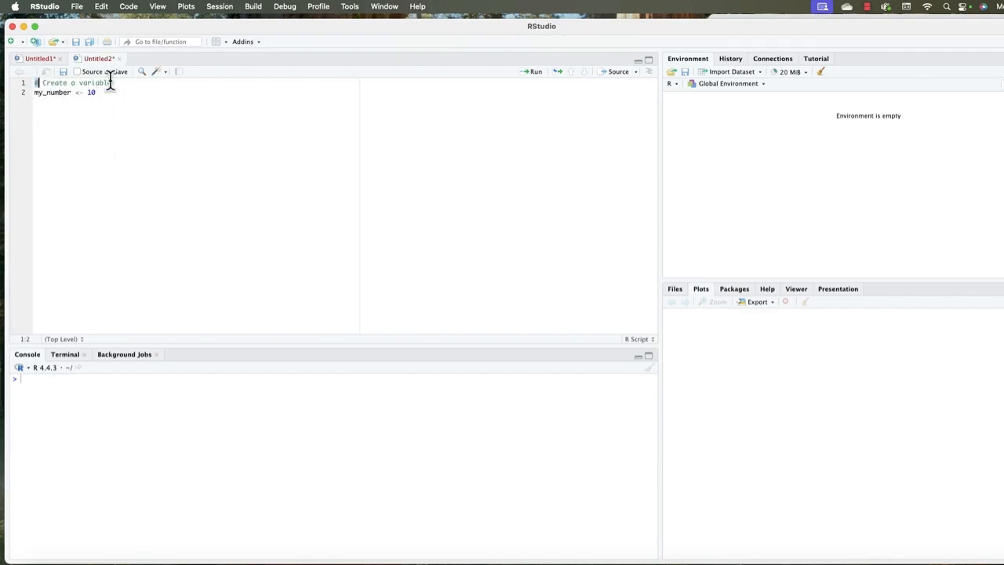
- Select the '# Create a variable' comment line to run my_number <- 10
triple_click(63, 92)
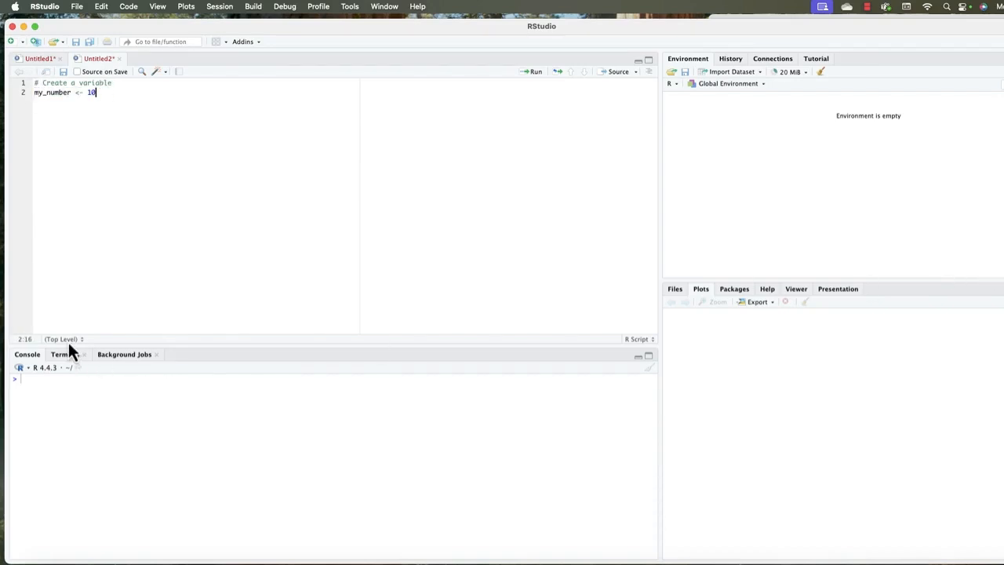
mouse_move(71, 83)
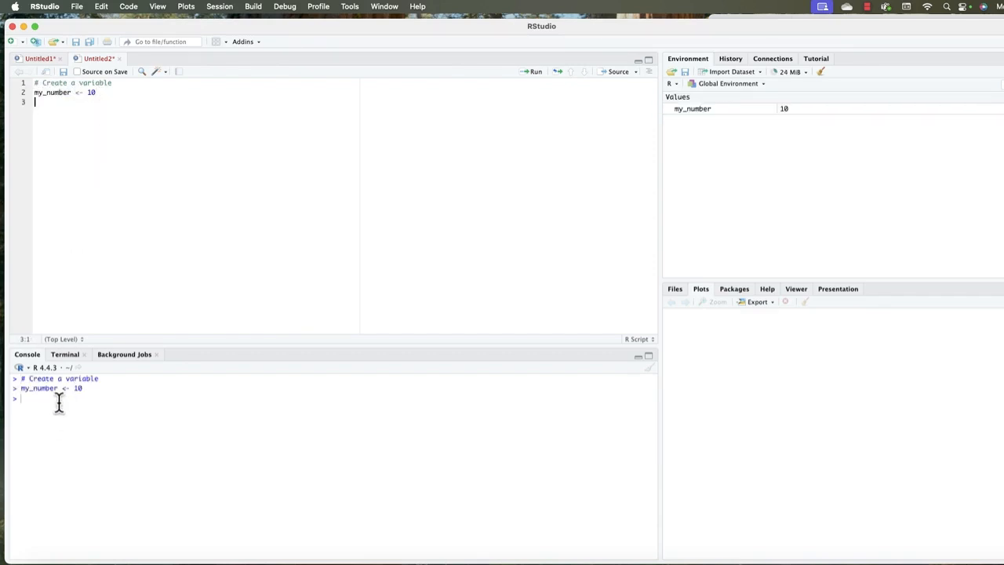
mouse_move(733, 135)
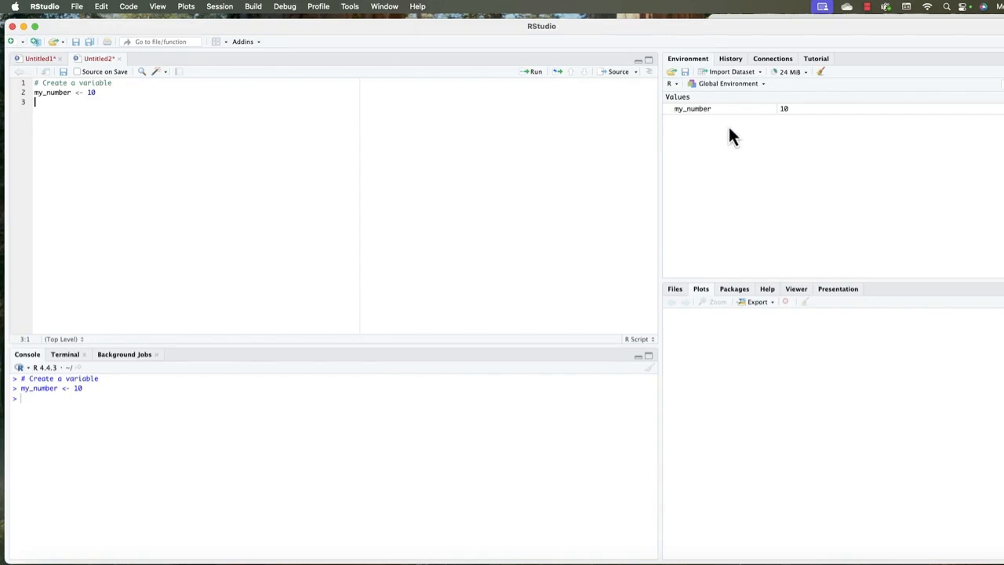
mouse_move(677, 127)
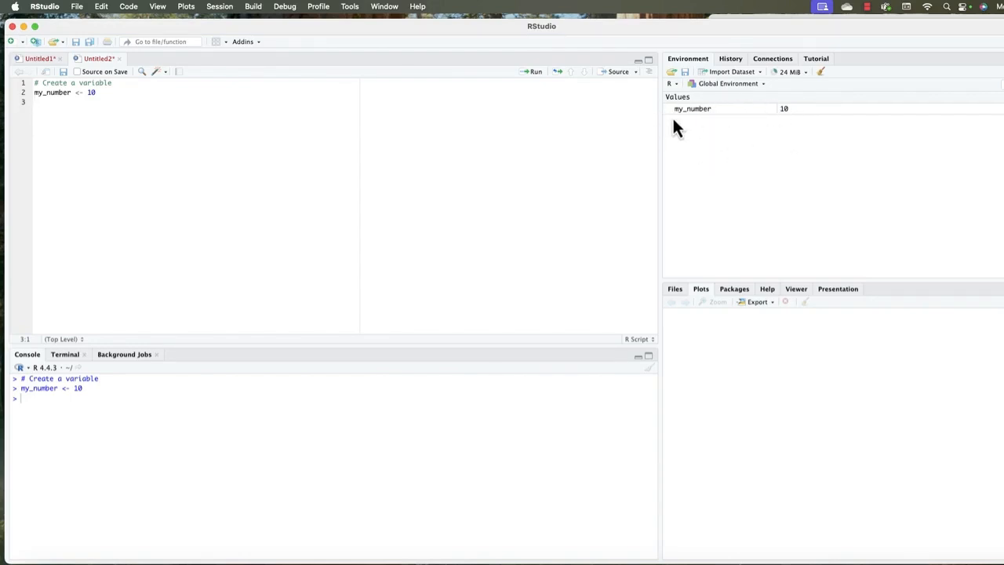
mouse_move(788, 119)
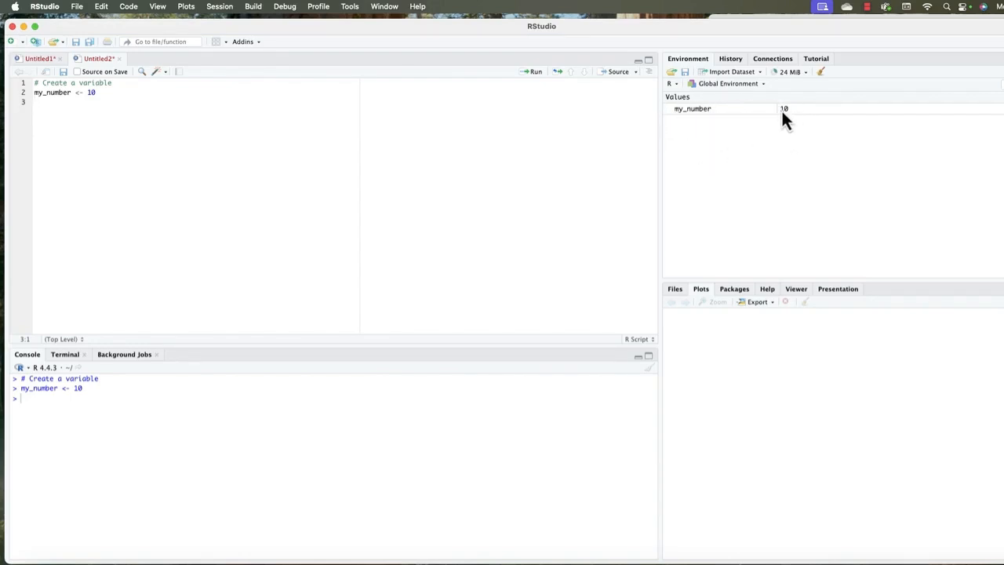
- Add '# Do math with the variable', my_number^2 and its 'This is 10 squared' comment
text(# Do math with the variable)
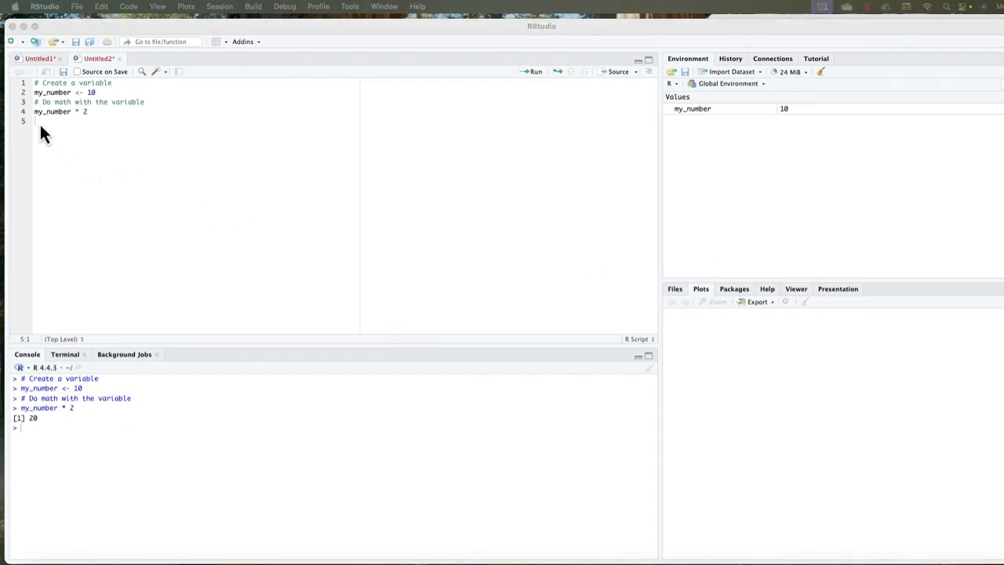
text(my_number^2 # Th)
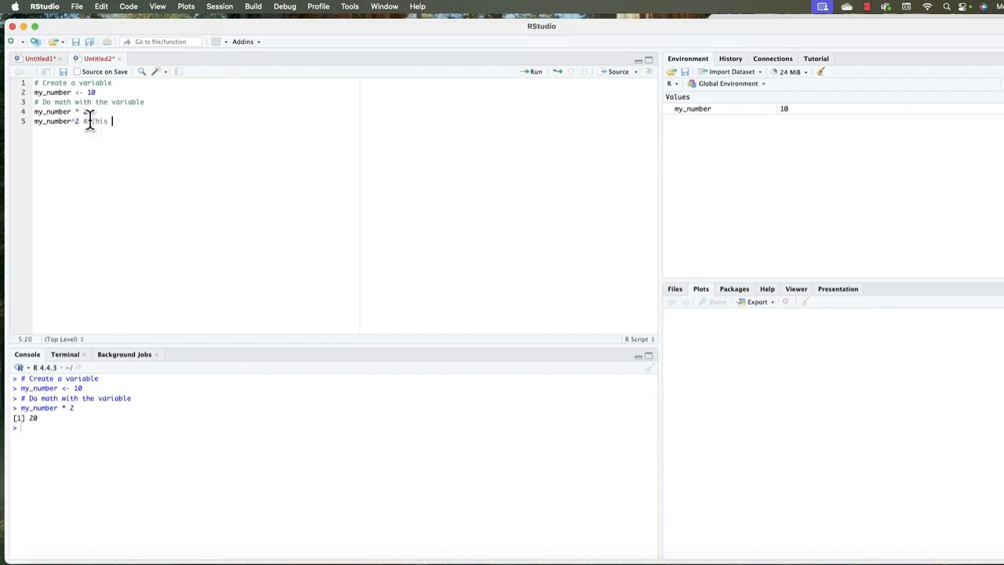
text(is 10 squared)
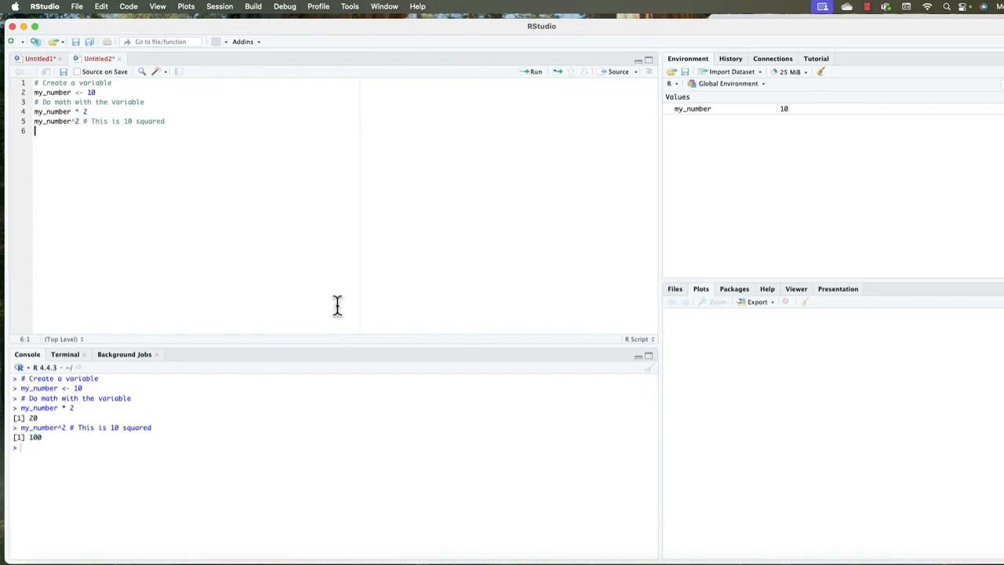
mouse_move(326, 321)
text(# Create a numeric vector)
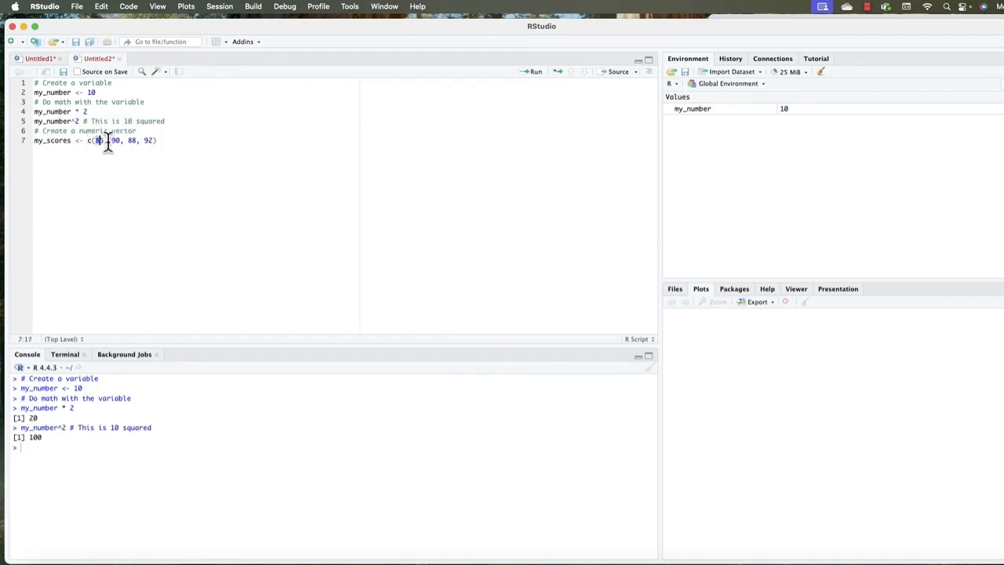
- Select the value 85 in the my_scores <- c(85, 90, 88, 92) vector
drag(94, 140, 154, 140)
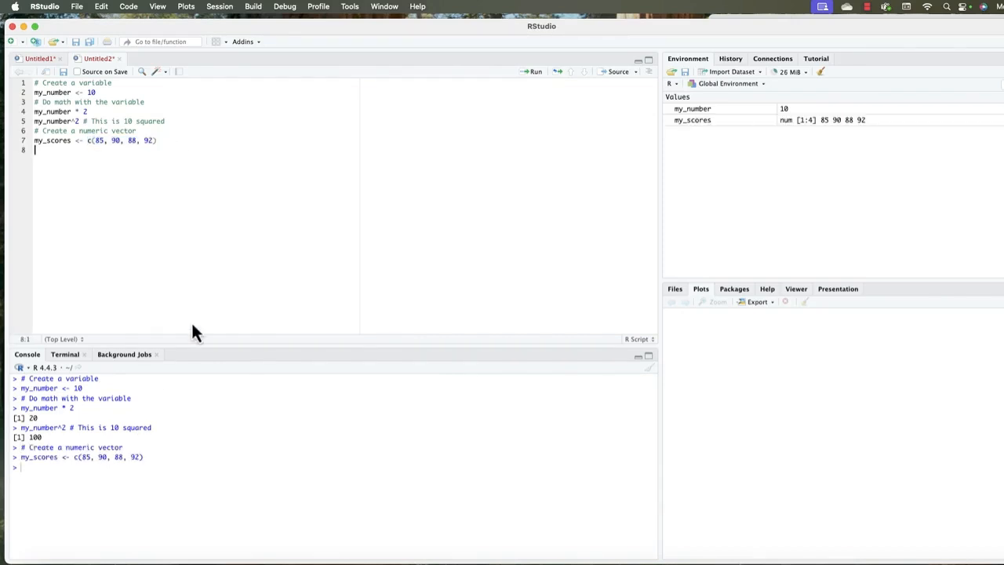
mouse_move(715, 129)
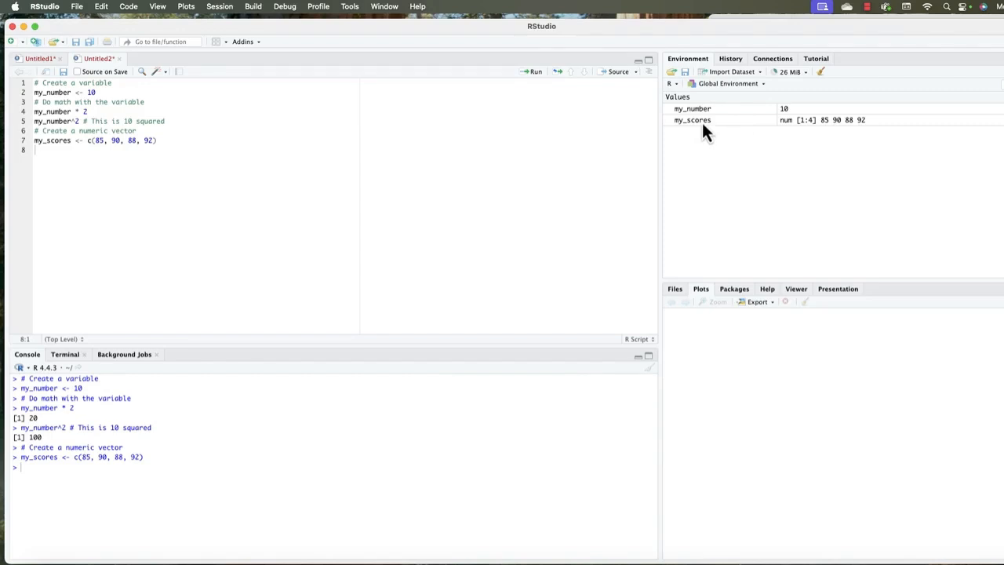
mouse_move(806, 131)
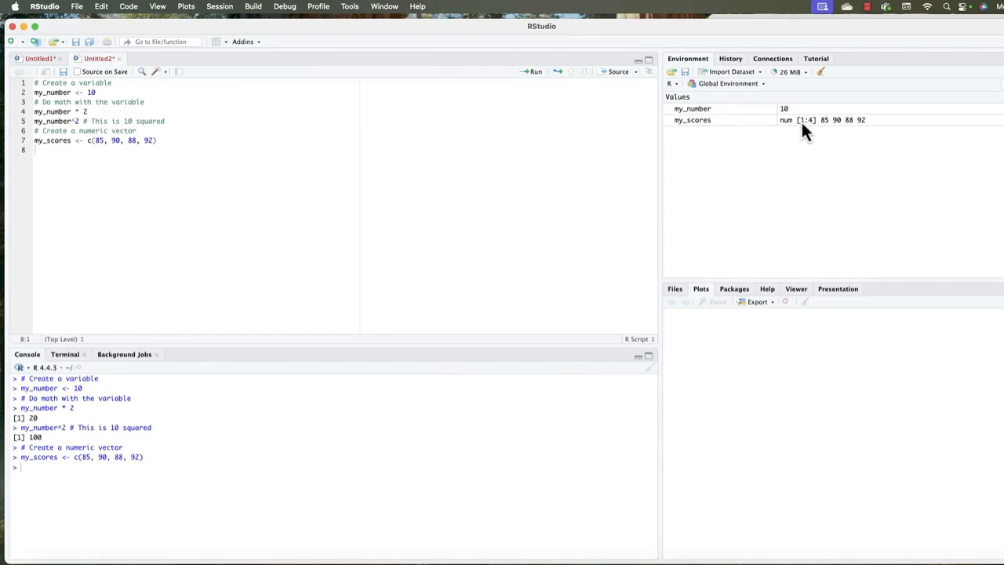
mouse_move(875, 129)
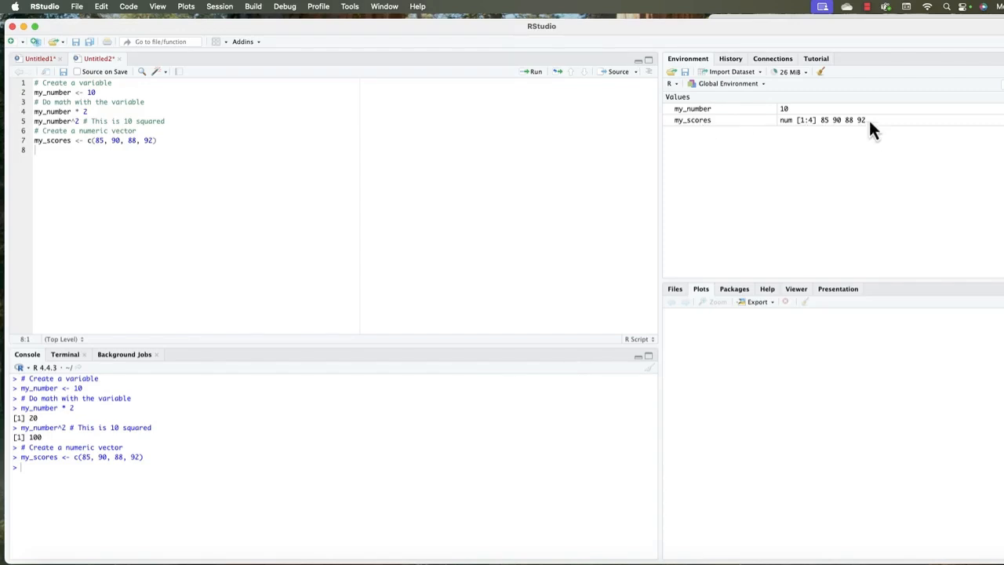
mouse_move(821, 154)
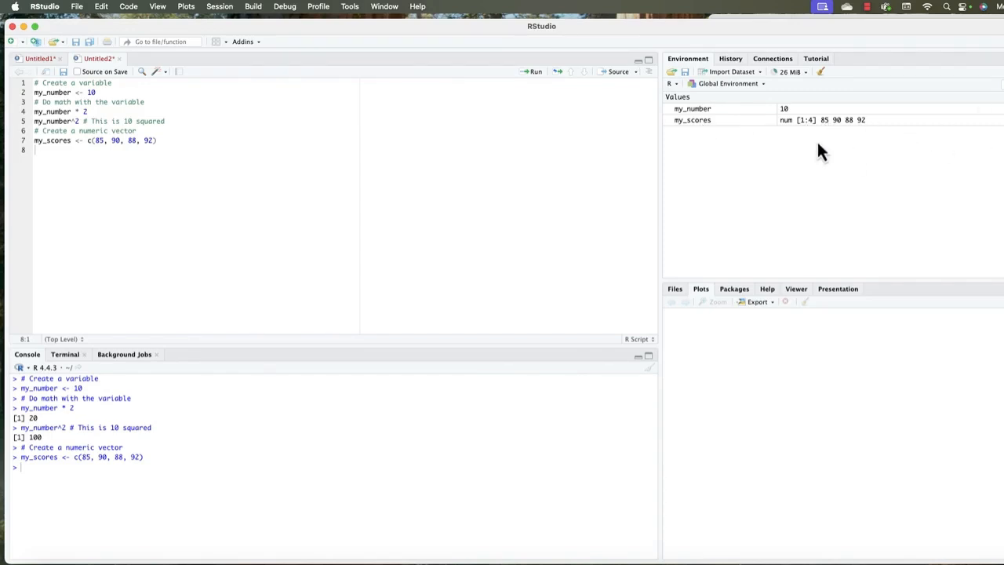
mouse_move(859, 131)
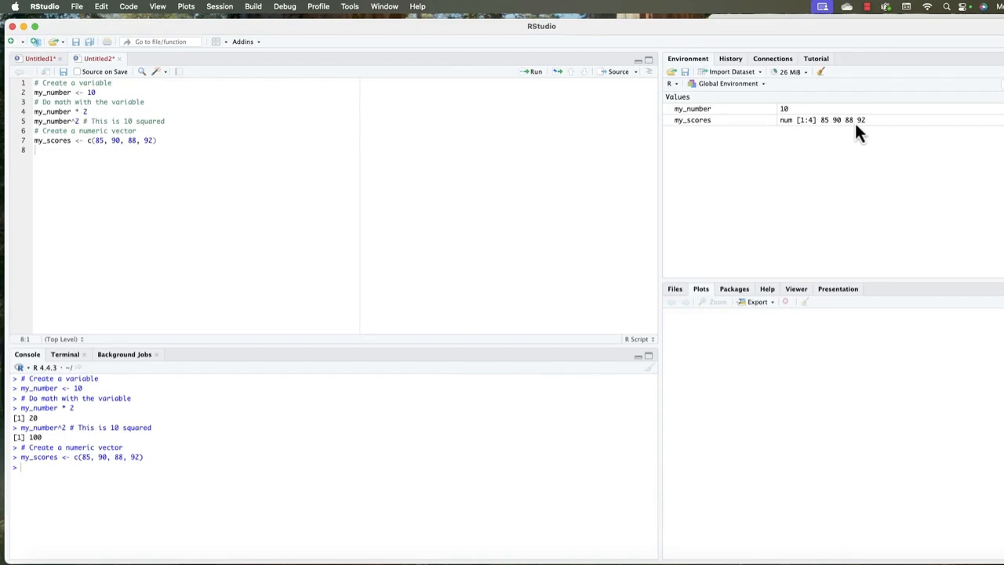
mouse_move(874, 134)
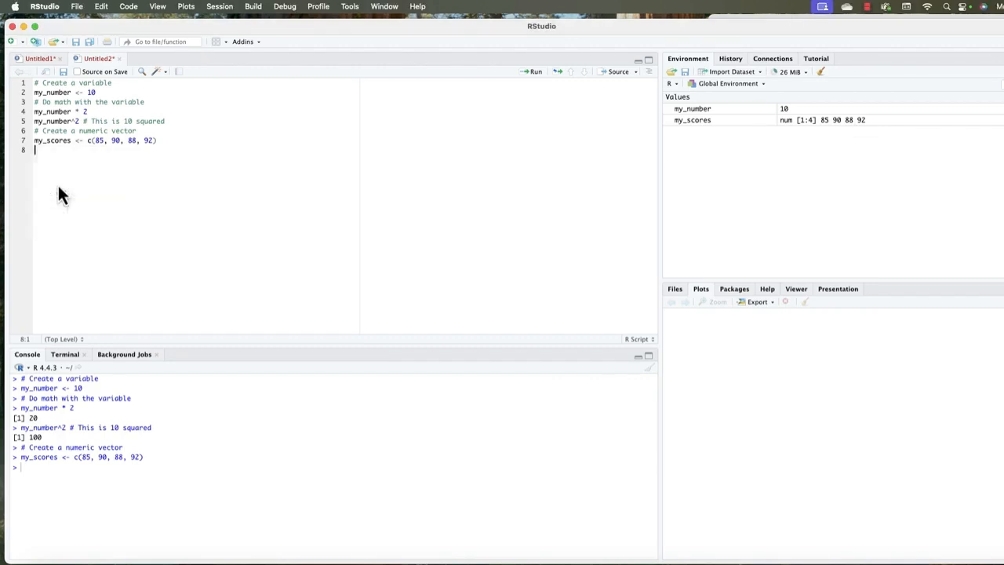
- Add the comment '# Add 5 points to every score' above my_scores + 5
text(# Add 5 points to every score)
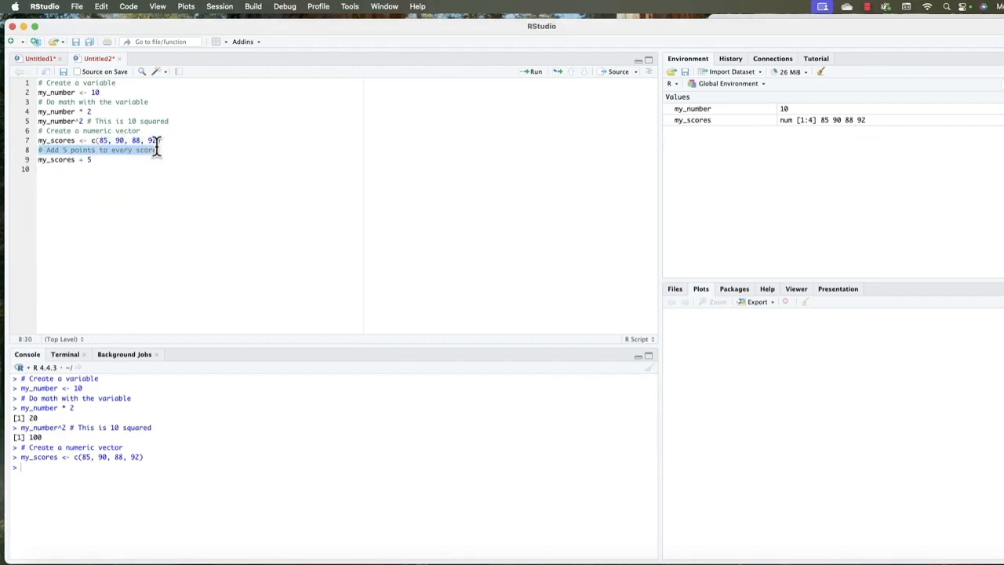
click(69, 164)
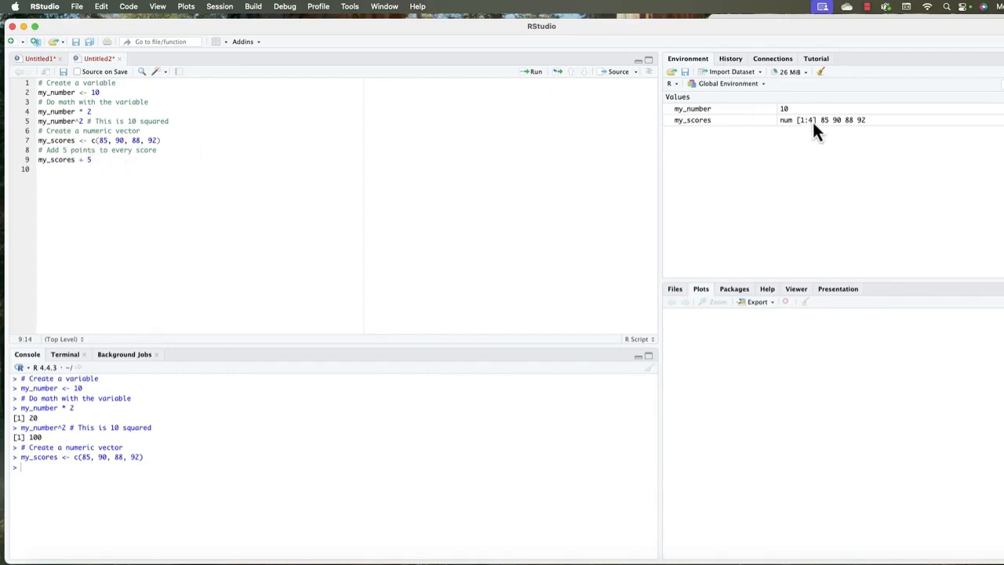
mouse_move(851, 129)
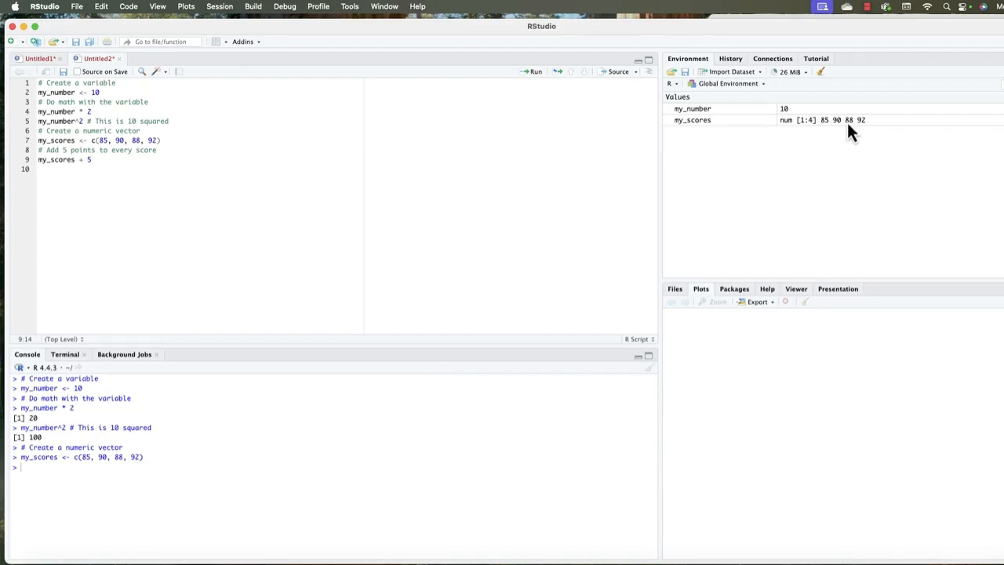
mouse_move(562, 147)
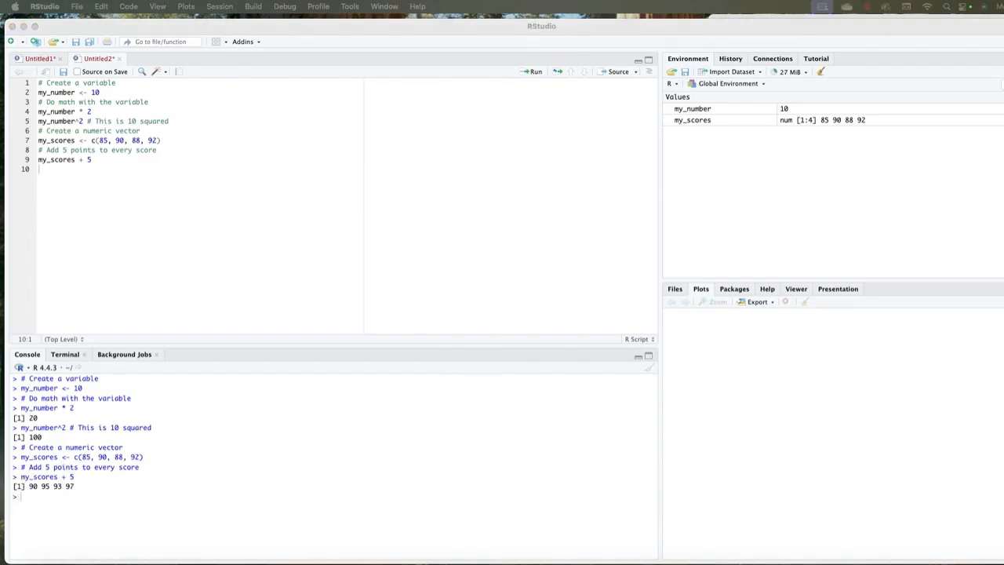
- Create the four-name student_names vector and print student_names in the console
right_click(47, 171)
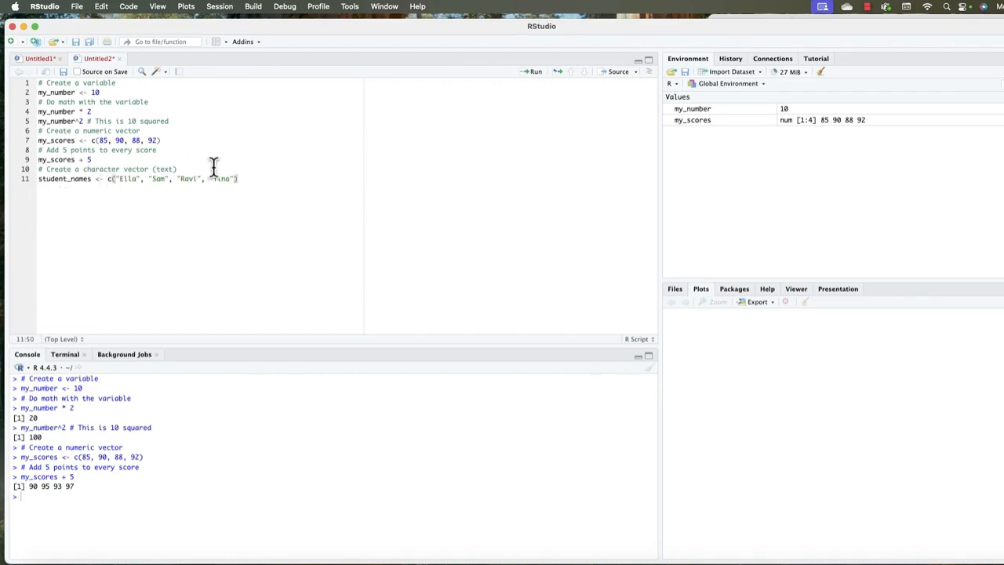
double_click(94, 169)
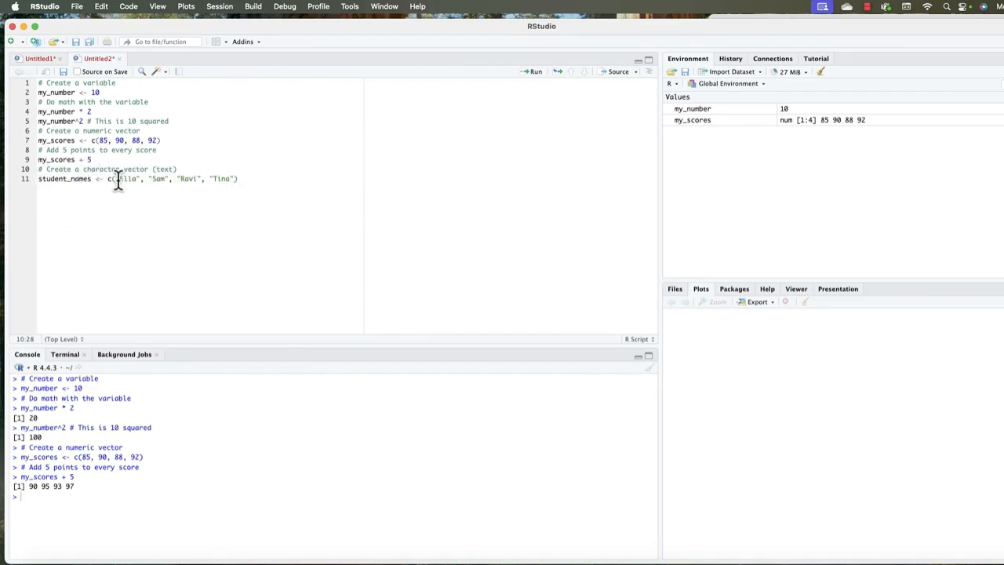
mouse_move(242, 178)
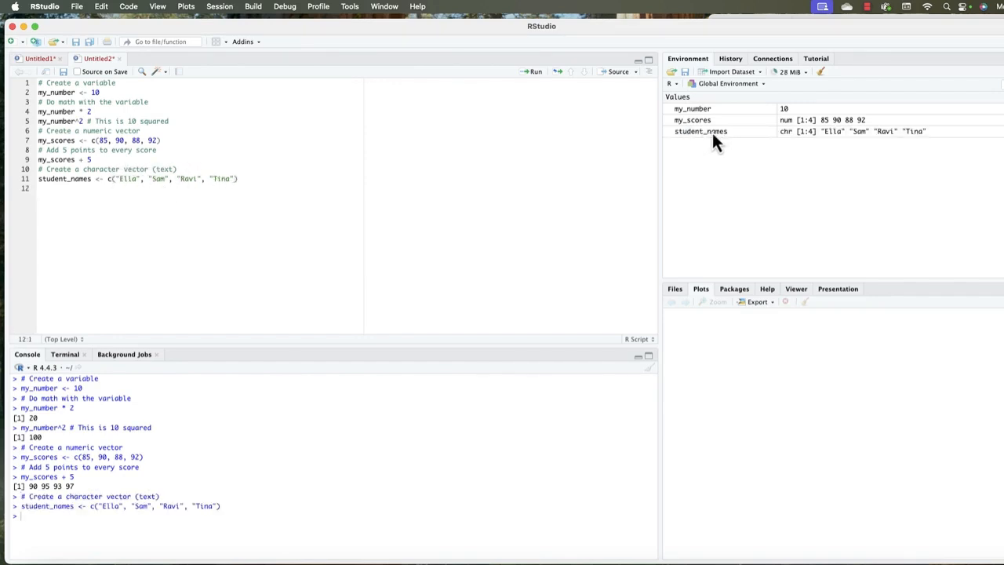
mouse_move(855, 145)
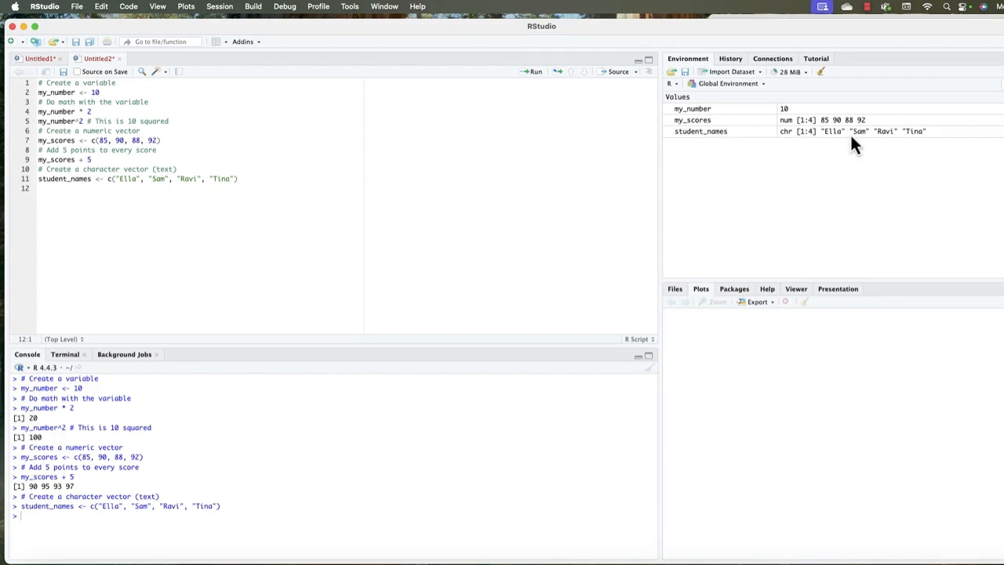
mouse_move(680, 191)
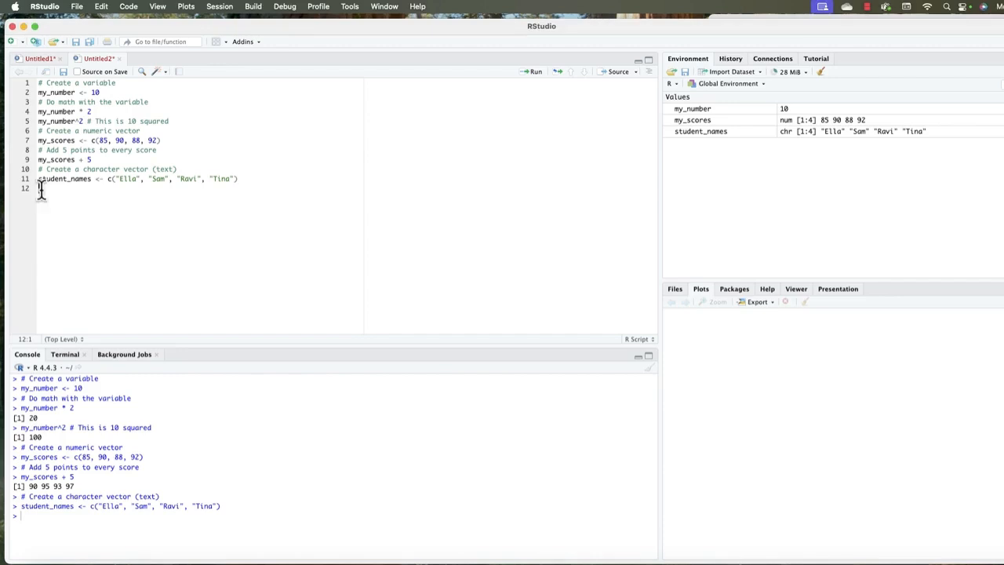
text(student_names)
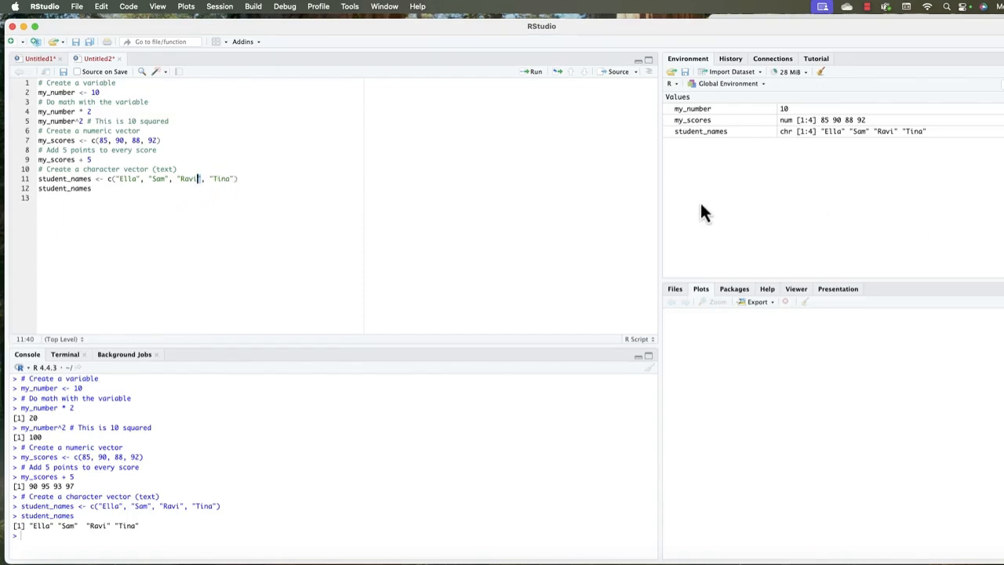
mouse_move(715, 110)
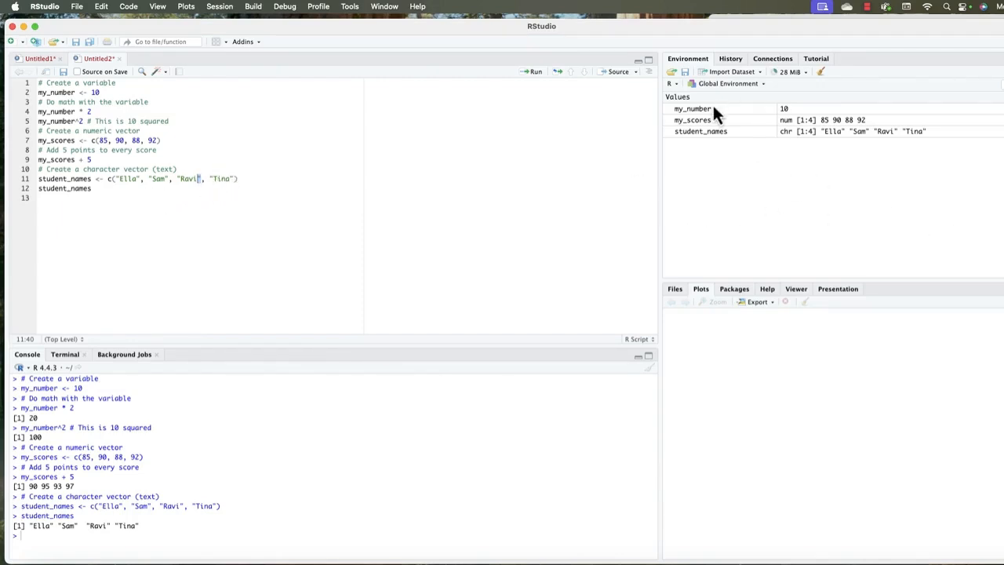
mouse_move(765, 164)
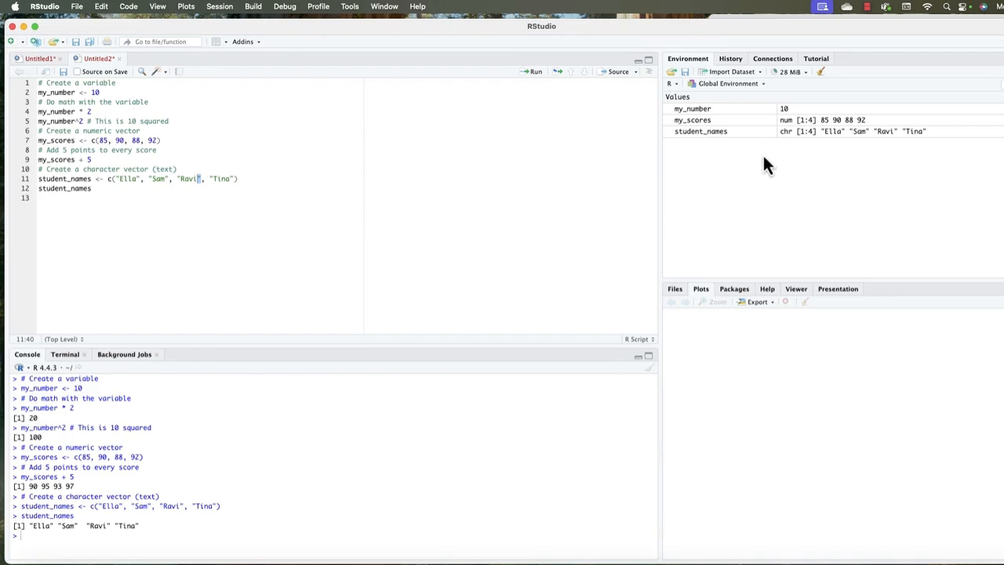
mouse_move(821, 72)
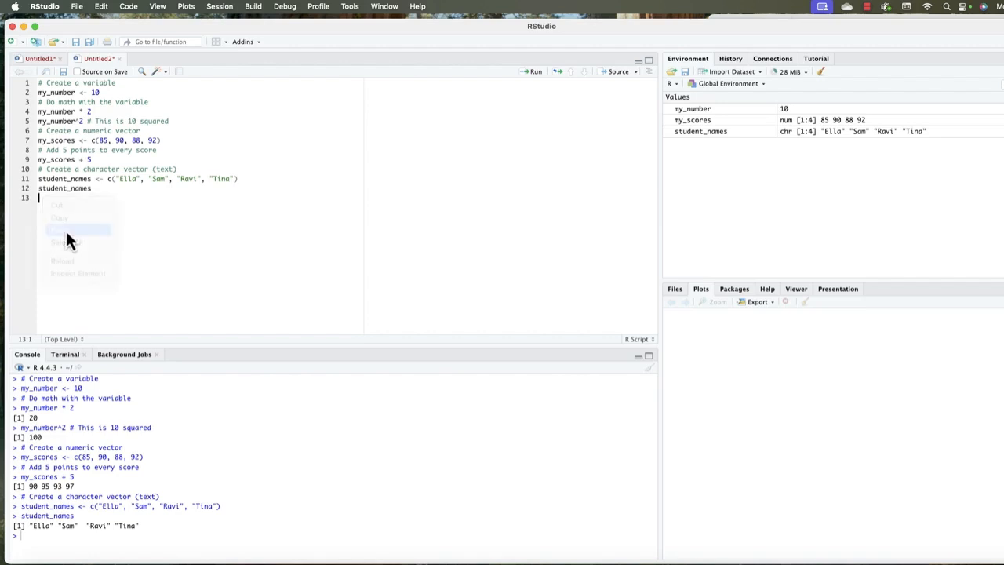
- Paste rm(list = ls()) and clear all objects with the Environment broom, confirming Yes
click(59, 230)
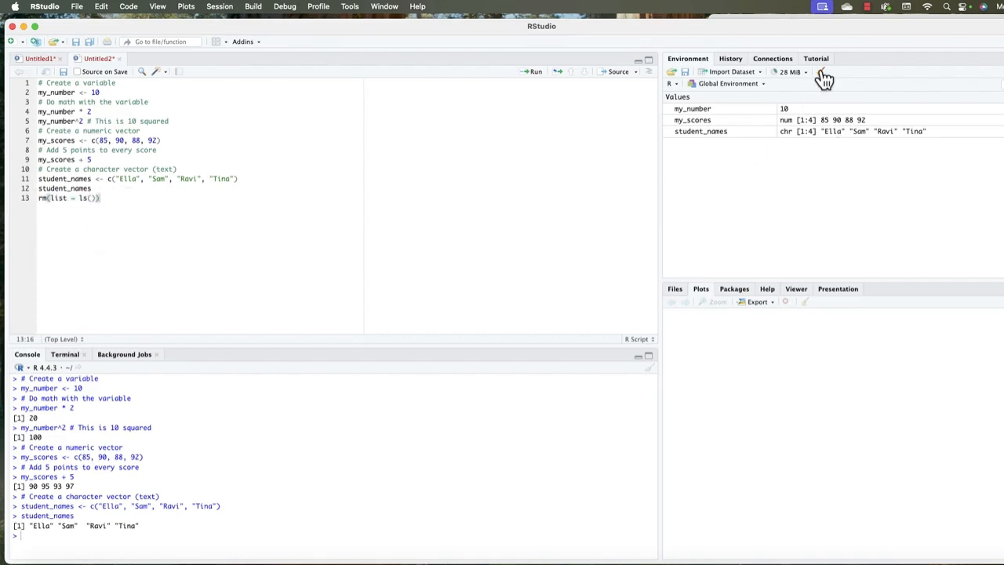
mouse_move(821, 72)
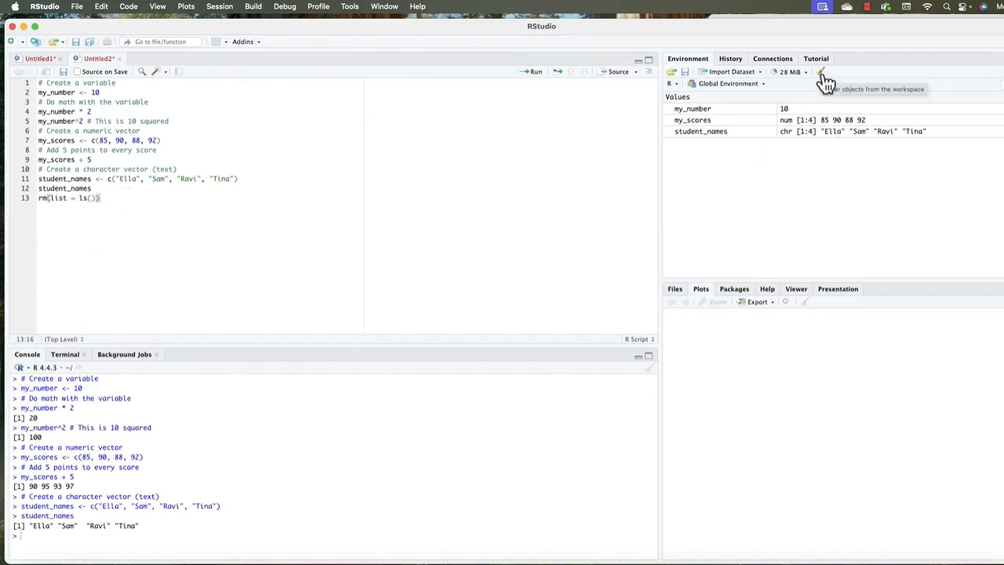
click(822, 71)
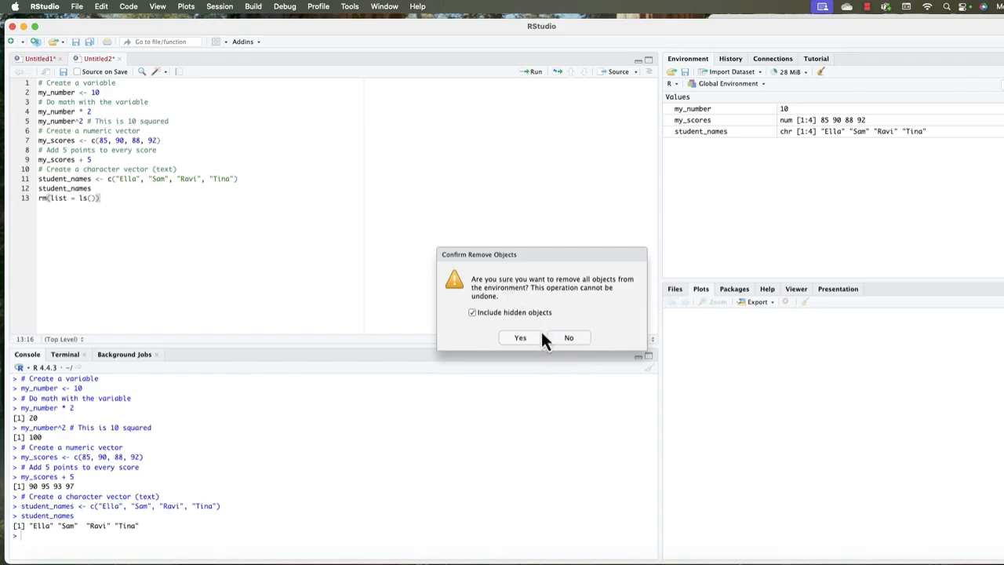
click(519, 337)
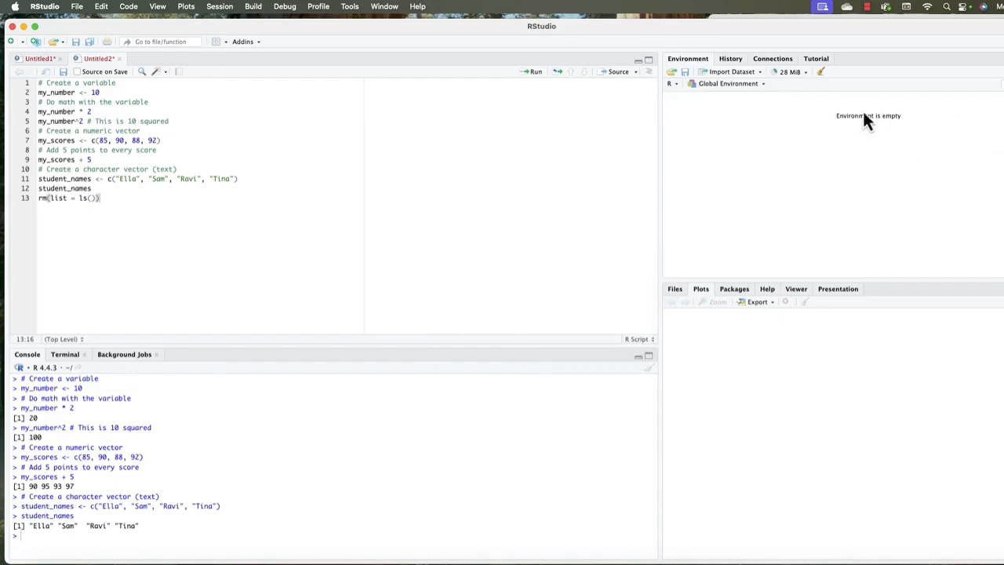
mouse_move(106, 198)
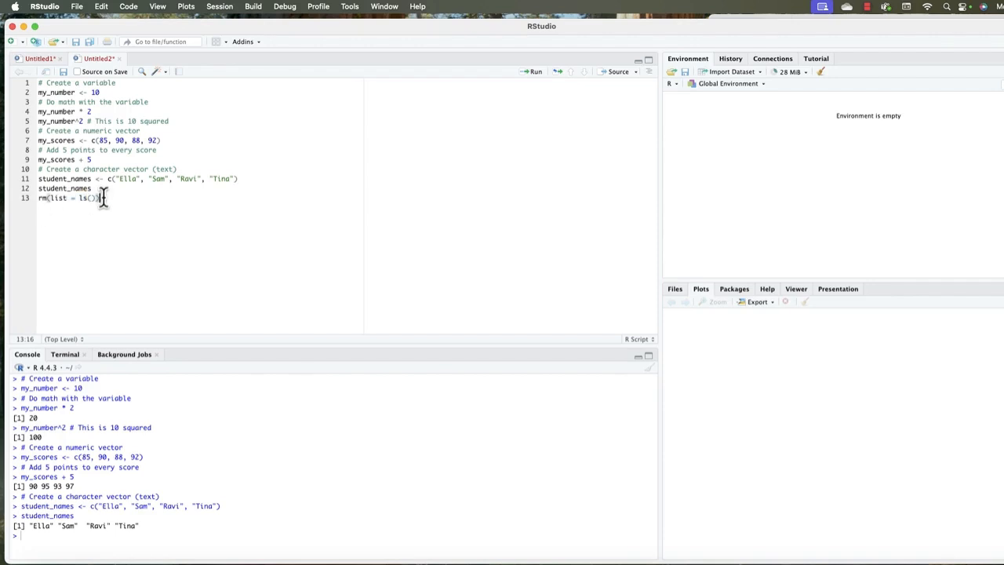
mouse_move(372, 212)
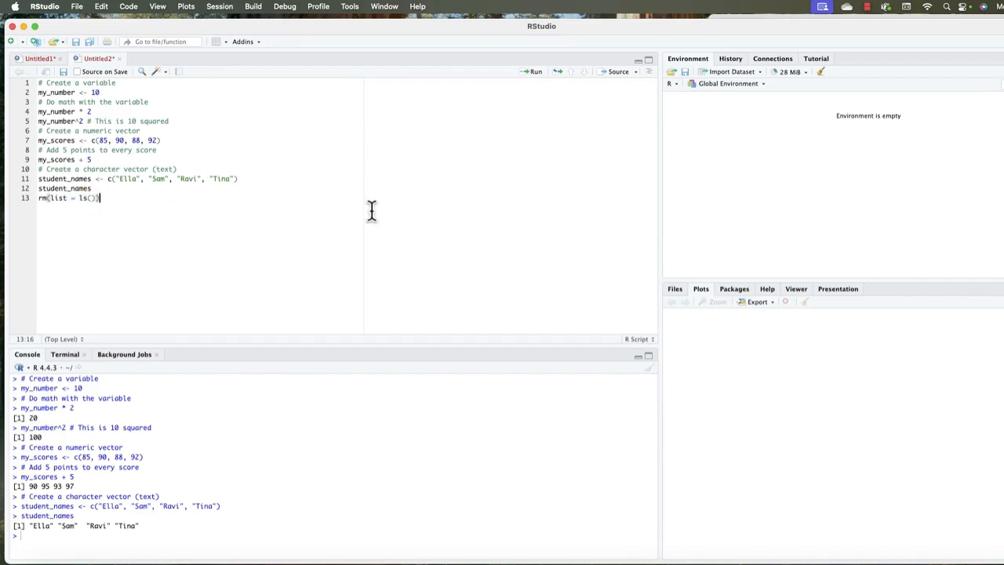
mouse_move(442, 250)
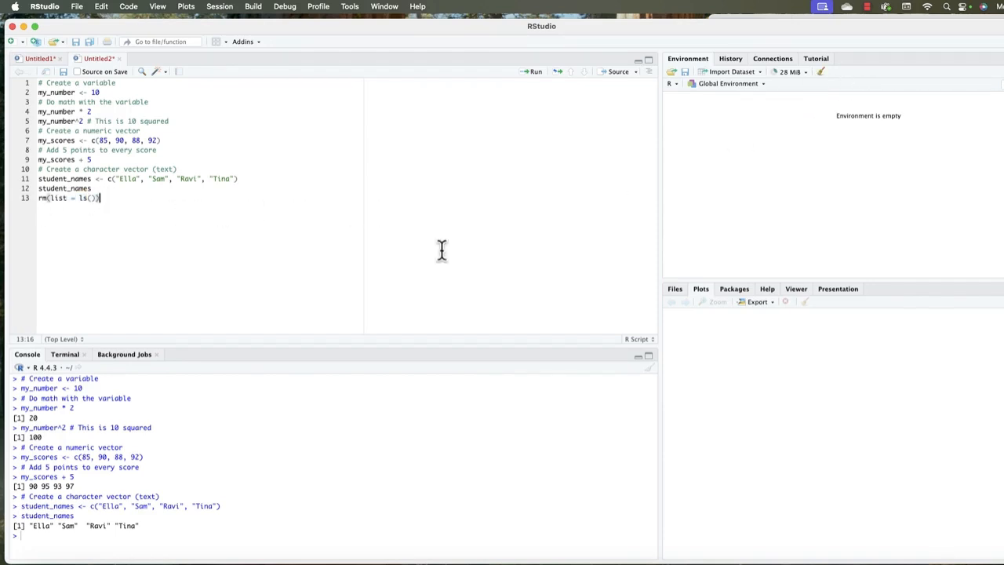